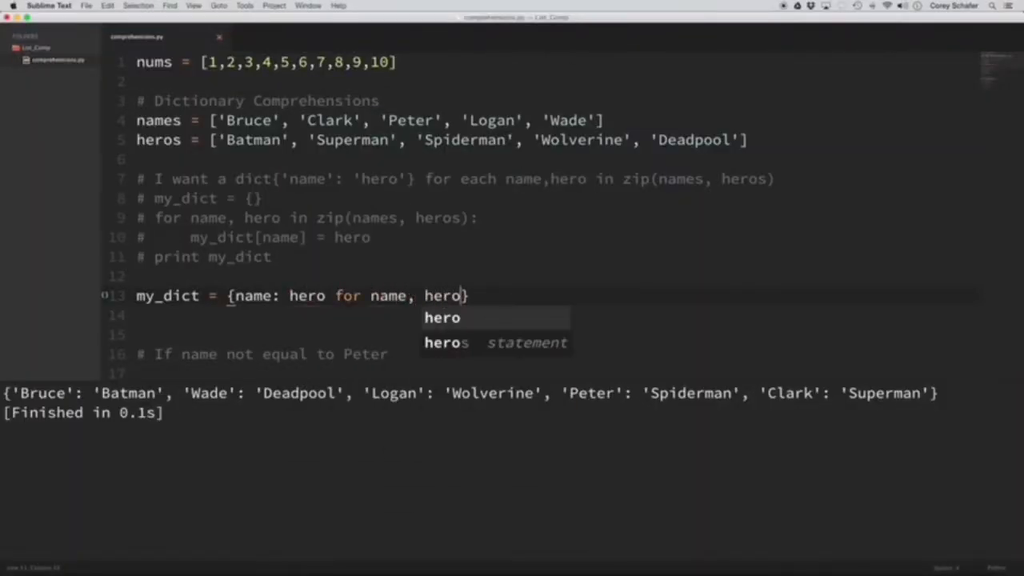
type("in zip (heros")
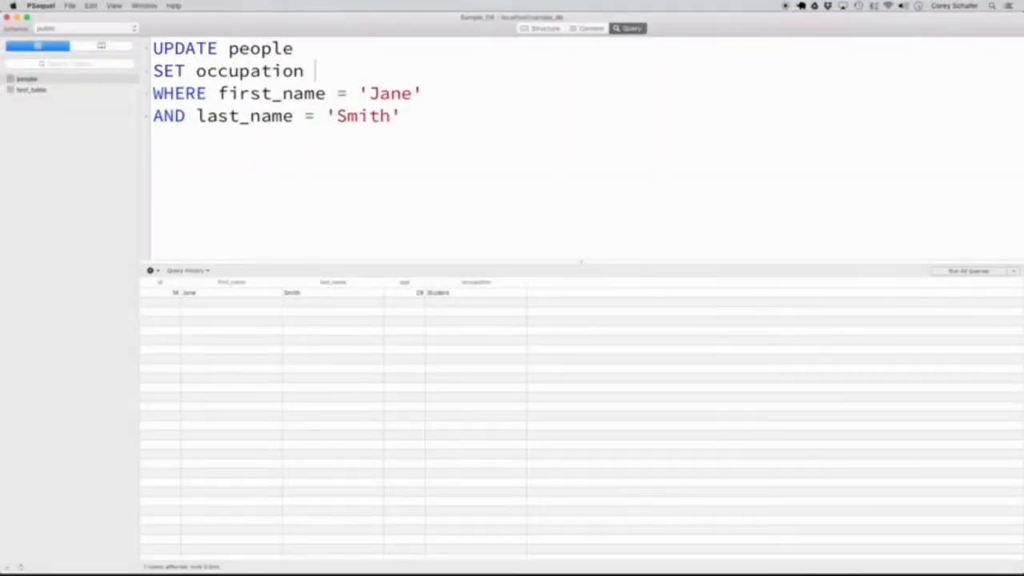
type("= 'programmer'")
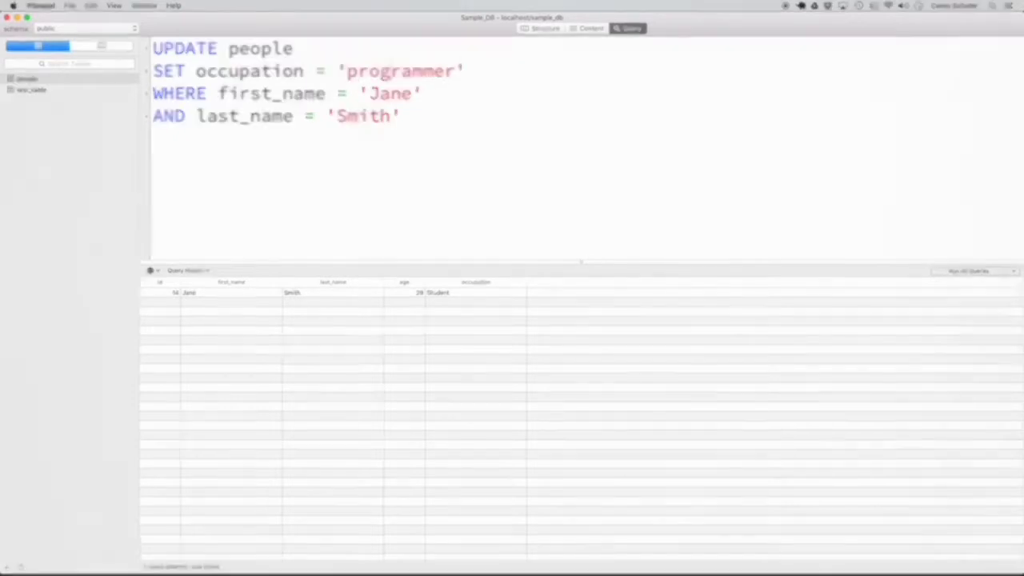